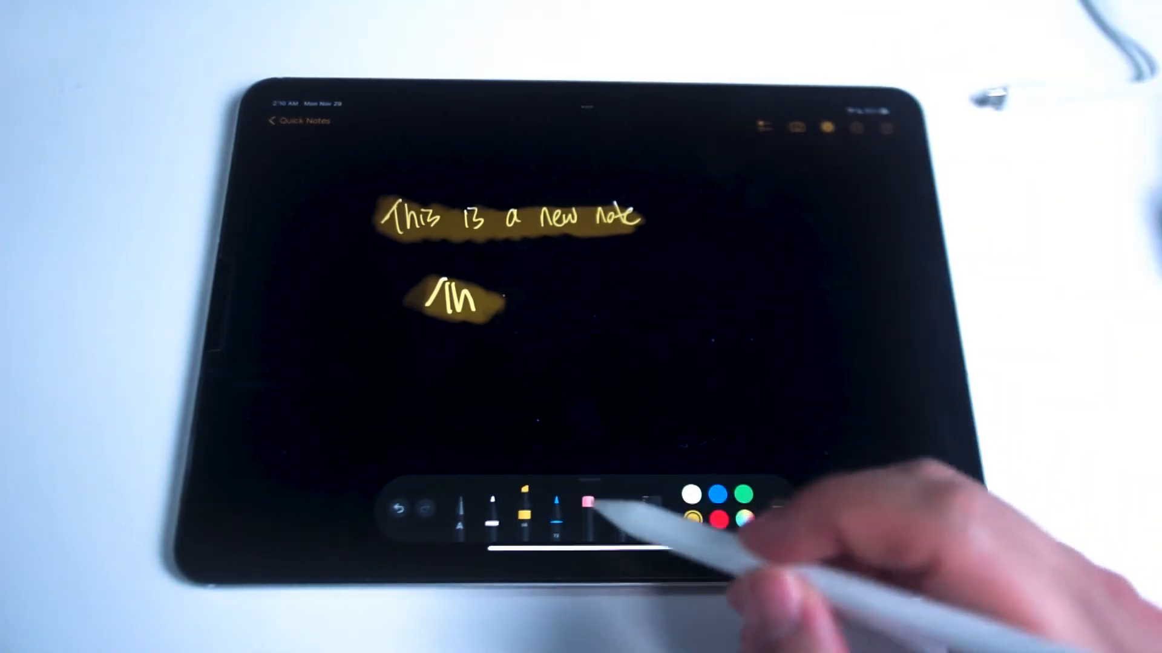
Step: Give the highlighter a thinner tip and lower its opacity before clearing the note
{"action": "left_click", "coordinate": [524, 499]}
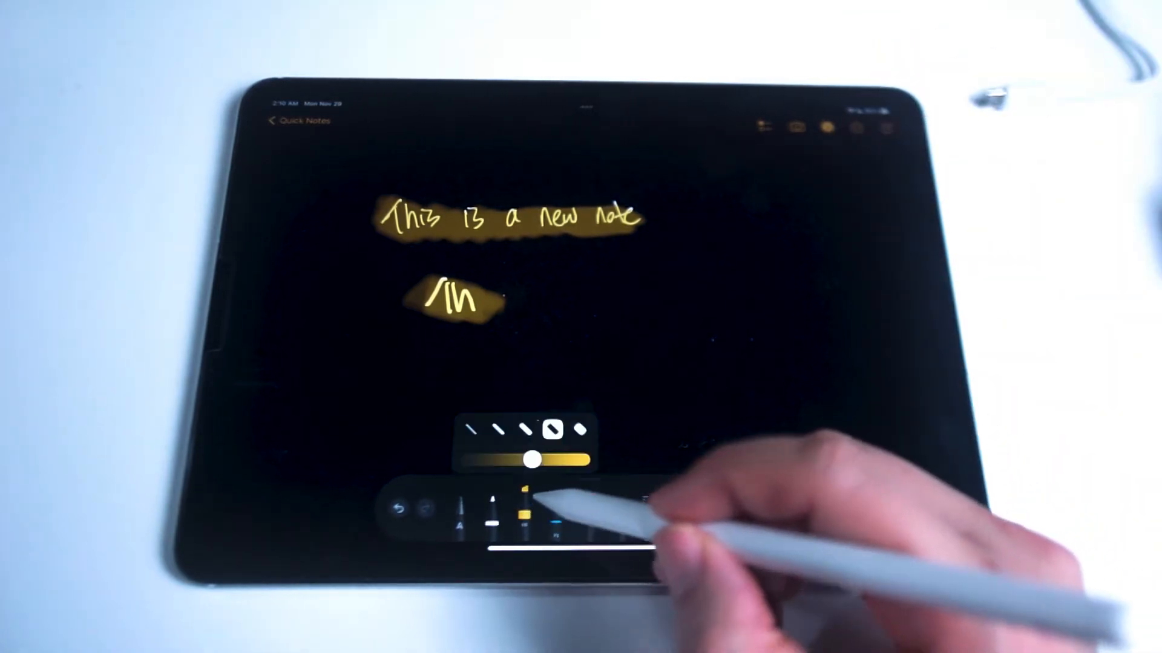
{"action": "left_click", "coordinate": [497, 431]}
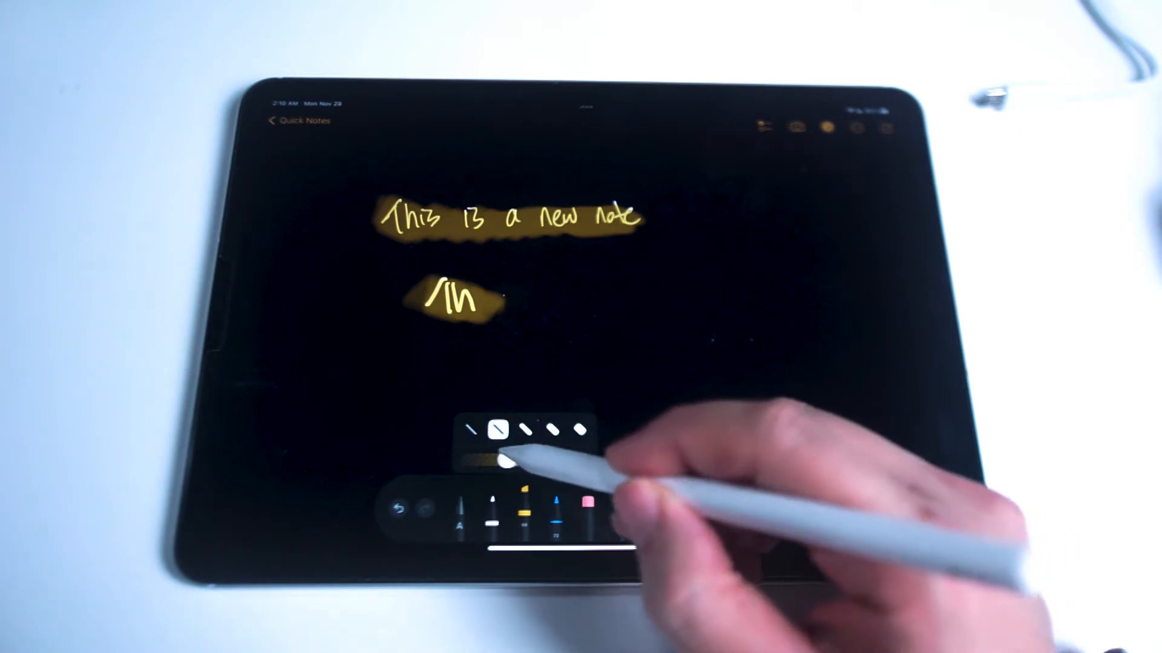
{"action": "left_click_drag", "start_coordinate": [503, 461], "coordinate": [579, 460]}
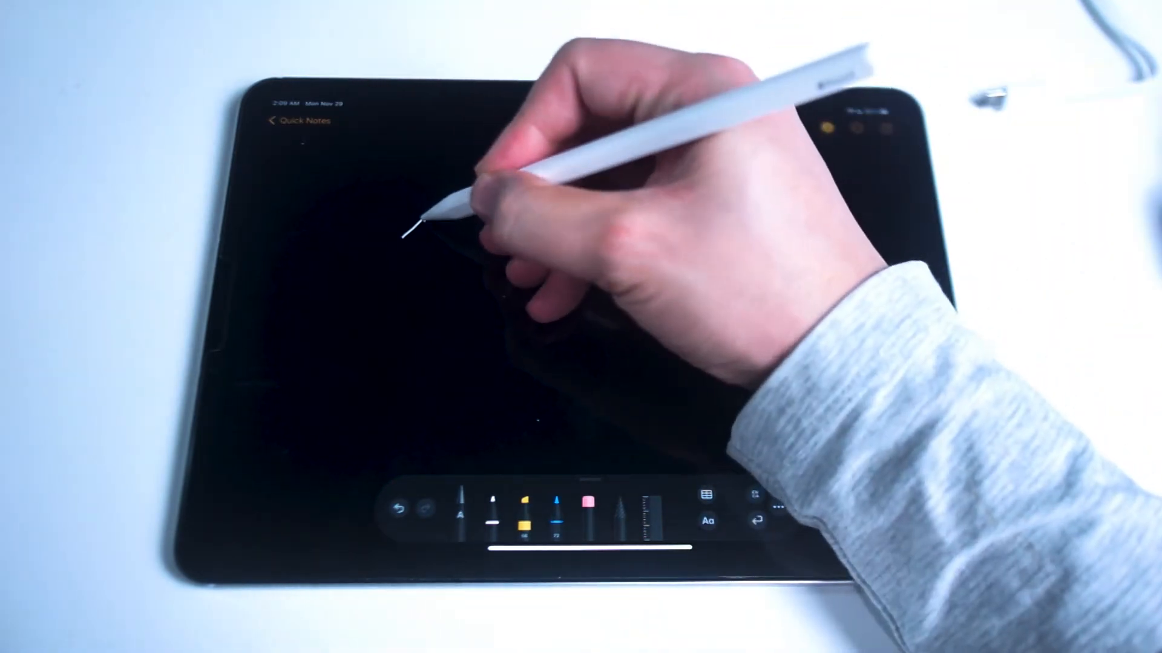
Step: Make a short white pen stroke at the top of the blank Quick Note
{"action": "left_click_drag", "start_coordinate": [415, 230], "coordinate": [520, 237]}
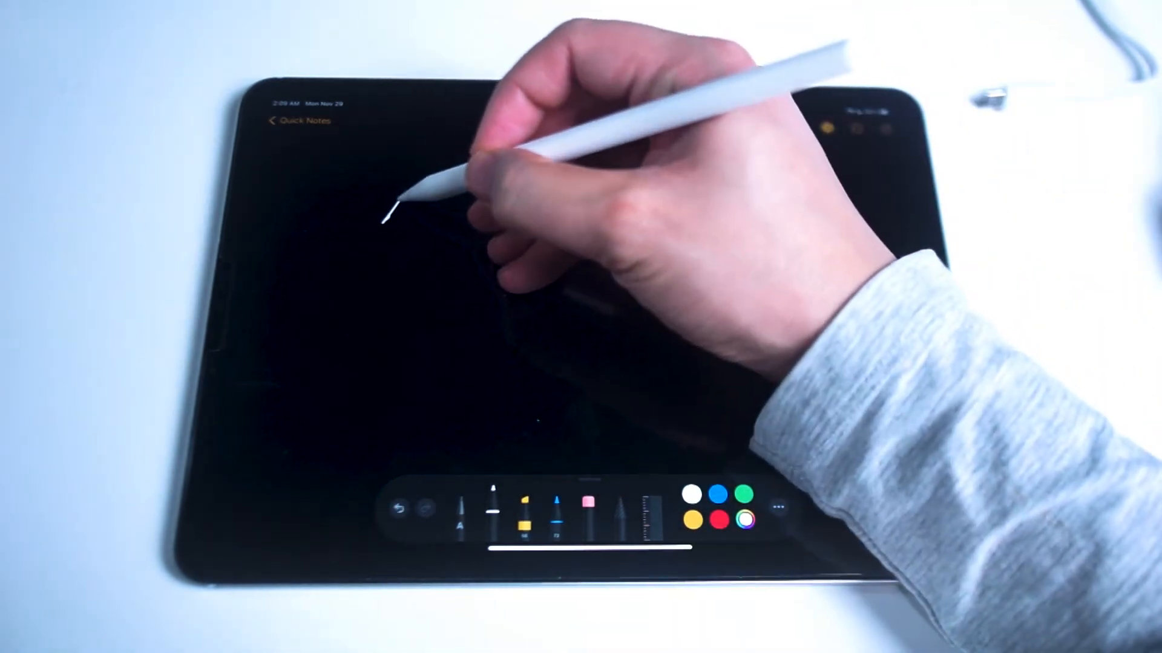
Step: Handwrite 'This is a new note' in white pen across the top line
{"action": "left_click_drag", "start_coordinate": [392, 215], "coordinate": [460, 223]}
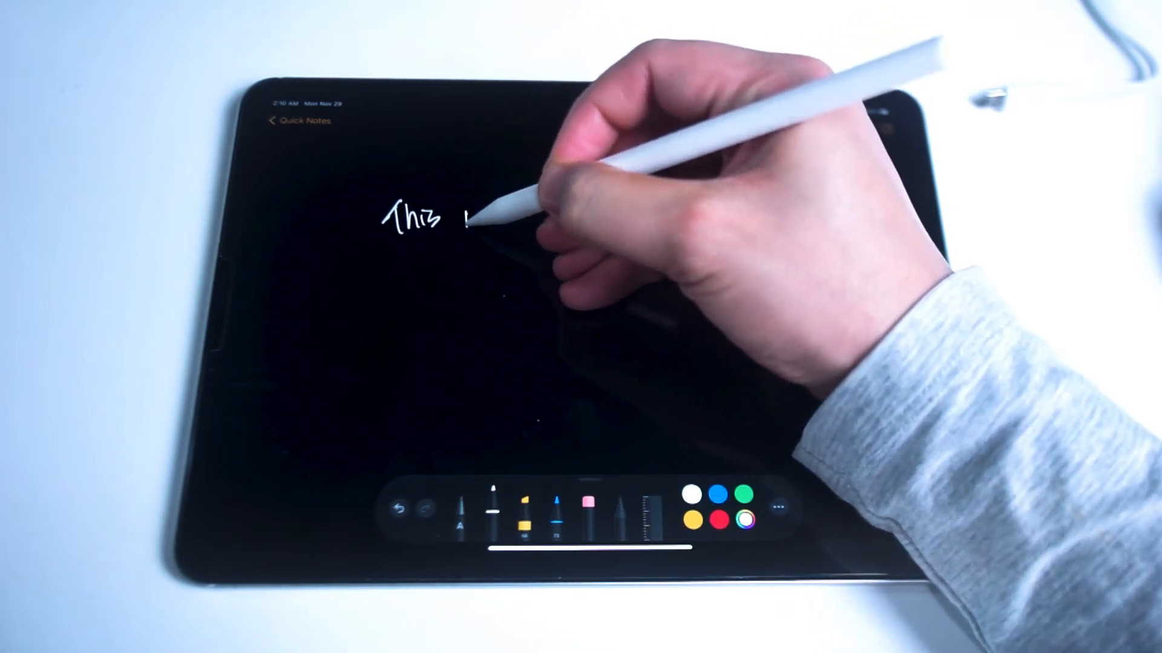
{"action": "left_click_drag", "start_coordinate": [468, 219], "coordinate": [551, 219]}
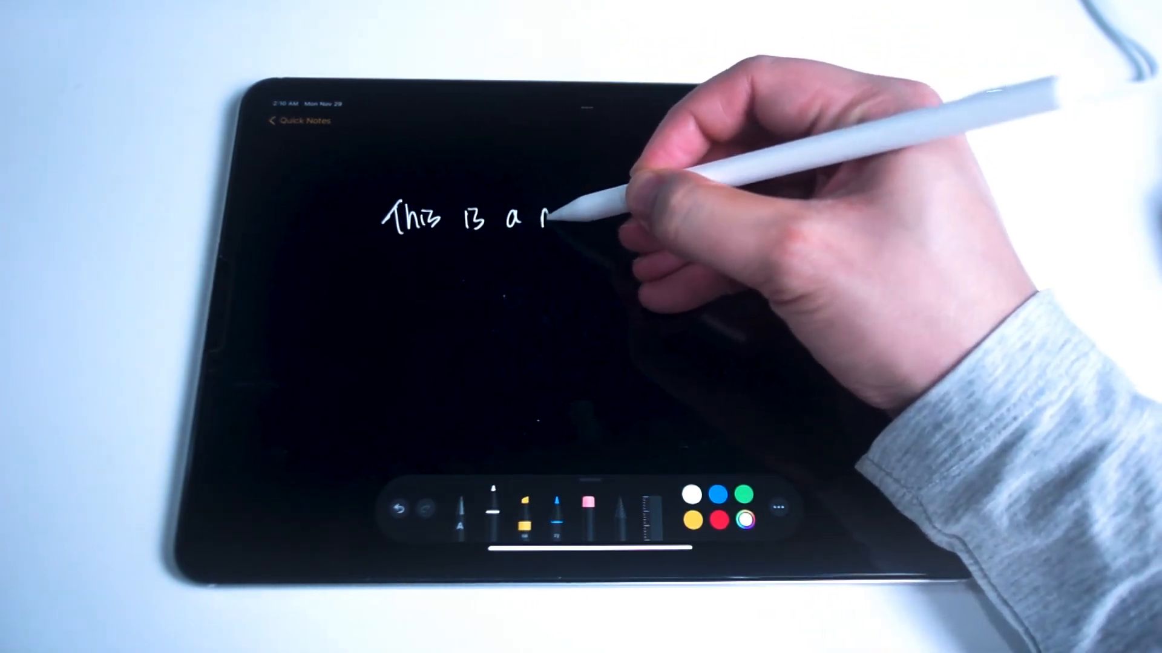
{"action": "left_click_drag", "start_coordinate": [551, 219], "coordinate": [615, 215]}
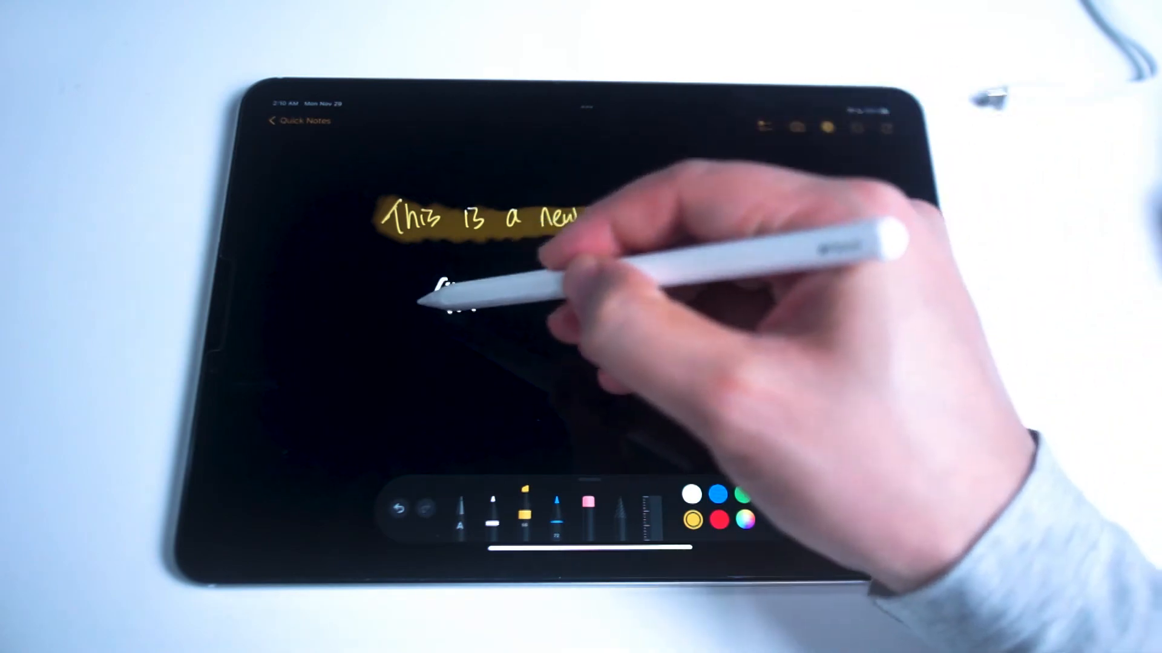
Step: Highlight the short scribble below the first line in yellow
{"action": "left_click_drag", "start_coordinate": [430, 296], "coordinate": [503, 304]}
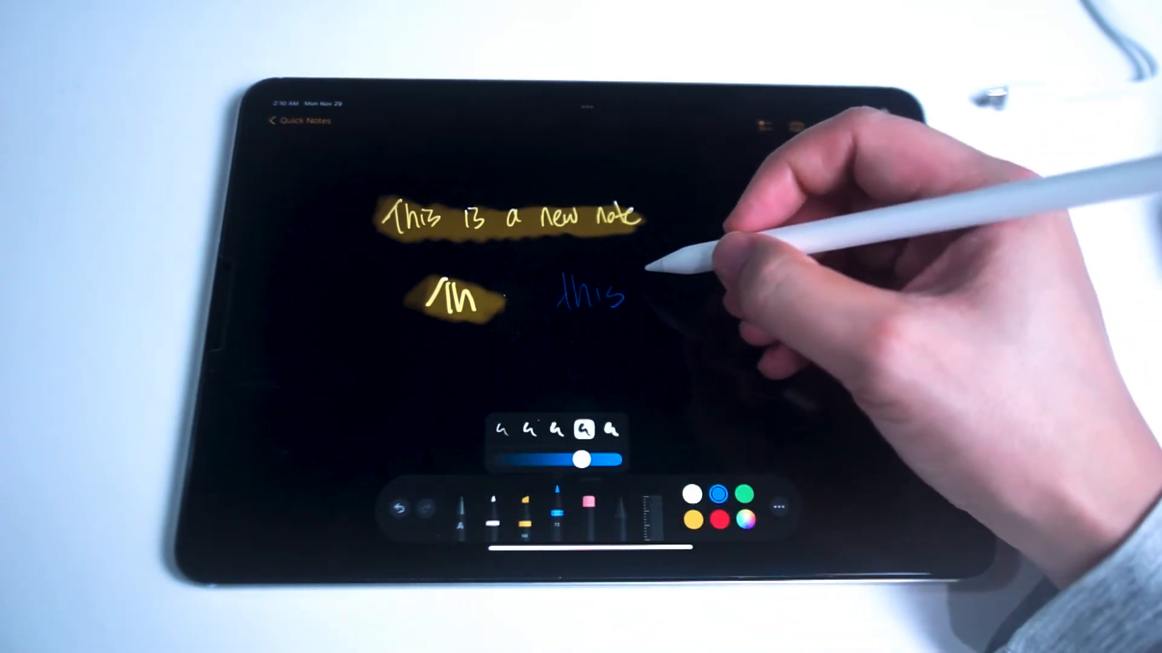
Step: Write 'is a color' in blue pencil and shade a hatched blue patch below
{"action": "left_click_drag", "start_coordinate": [645, 293], "coordinate": [733, 292]}
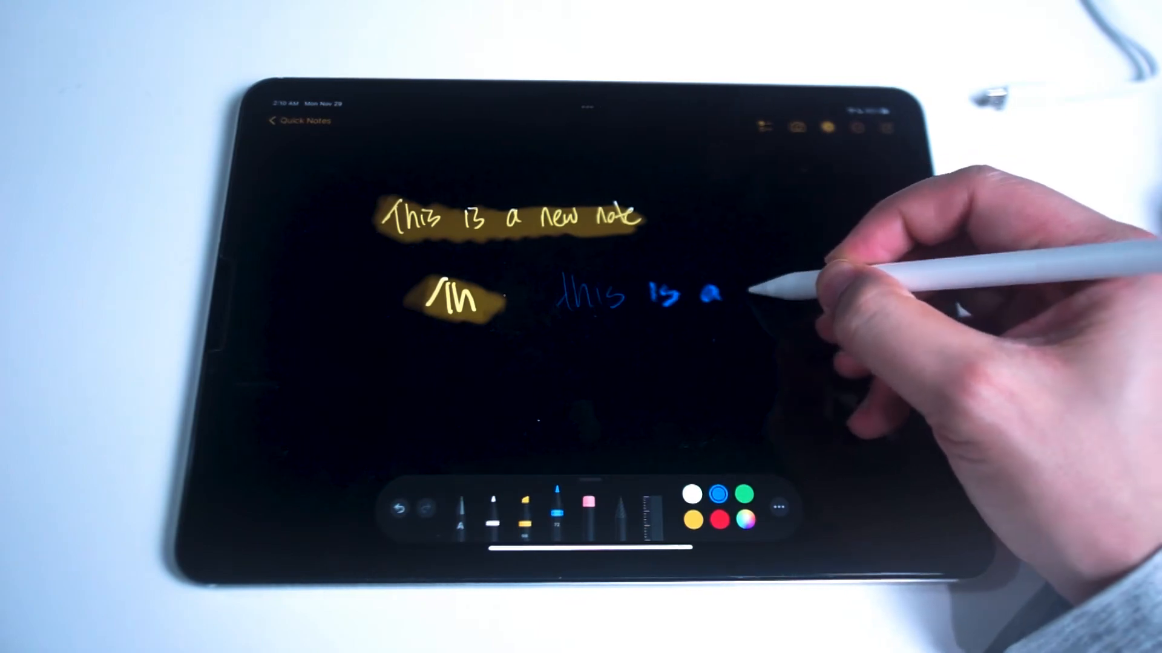
{"action": "left_click_drag", "start_coordinate": [741, 289], "coordinate": [807, 289]}
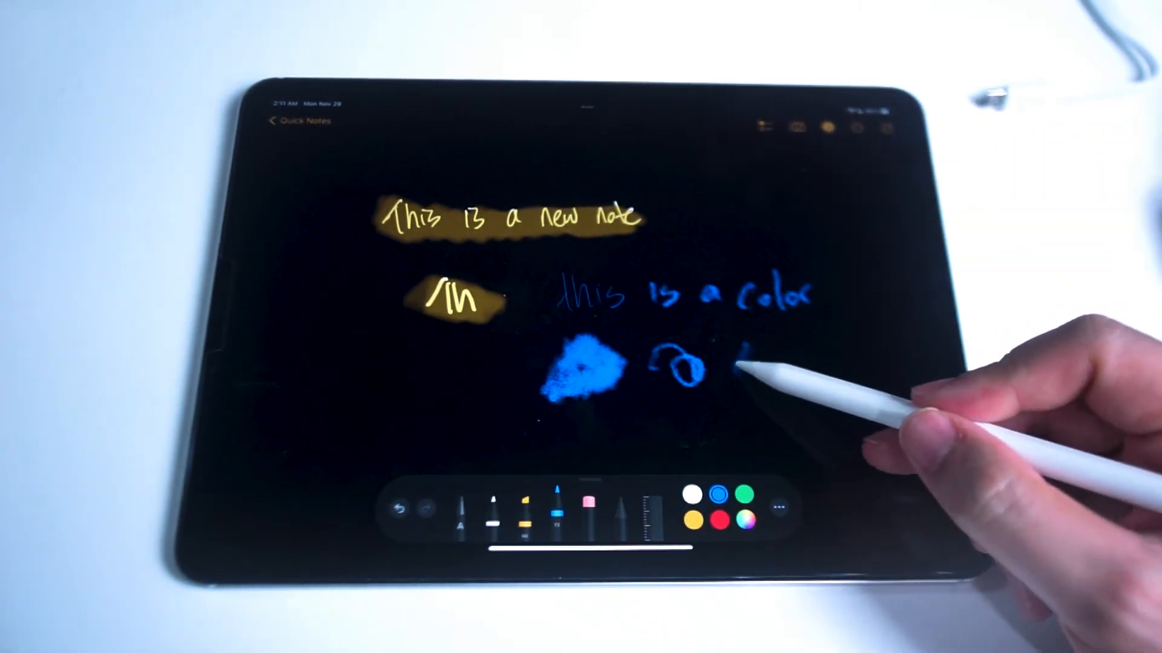
{"action": "left_click_drag", "start_coordinate": [740, 370], "coordinate": [785, 355]}
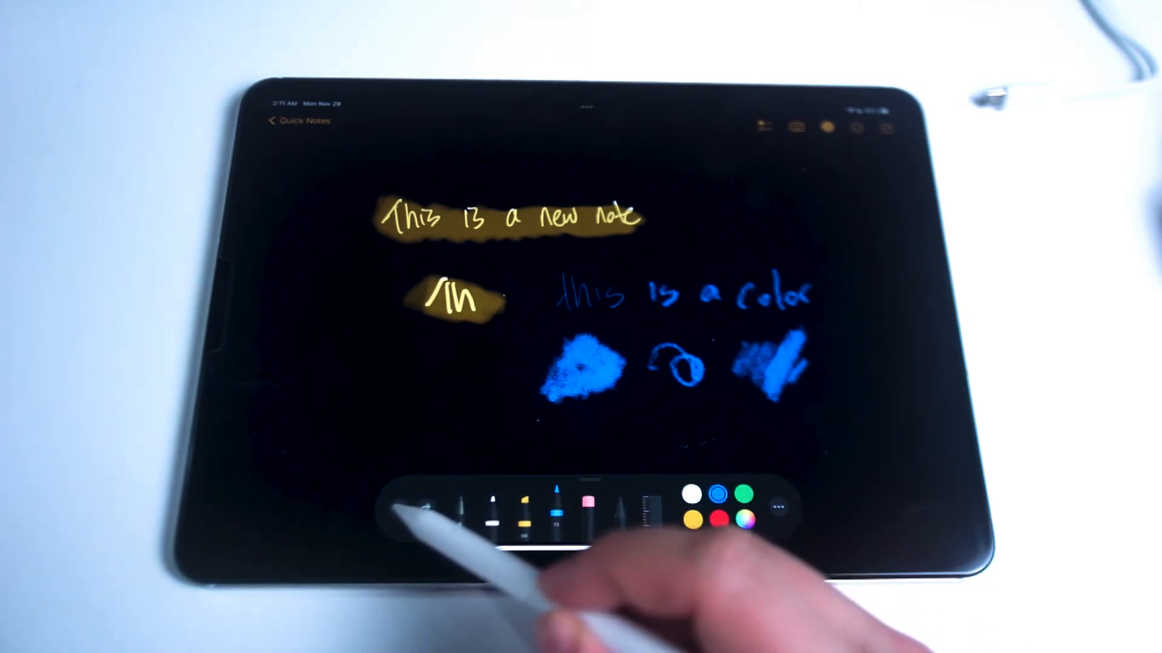
Step: Undo the hatched blue patch and start erasing the small blue loop
{"action": "left_click", "coordinate": [398, 508]}
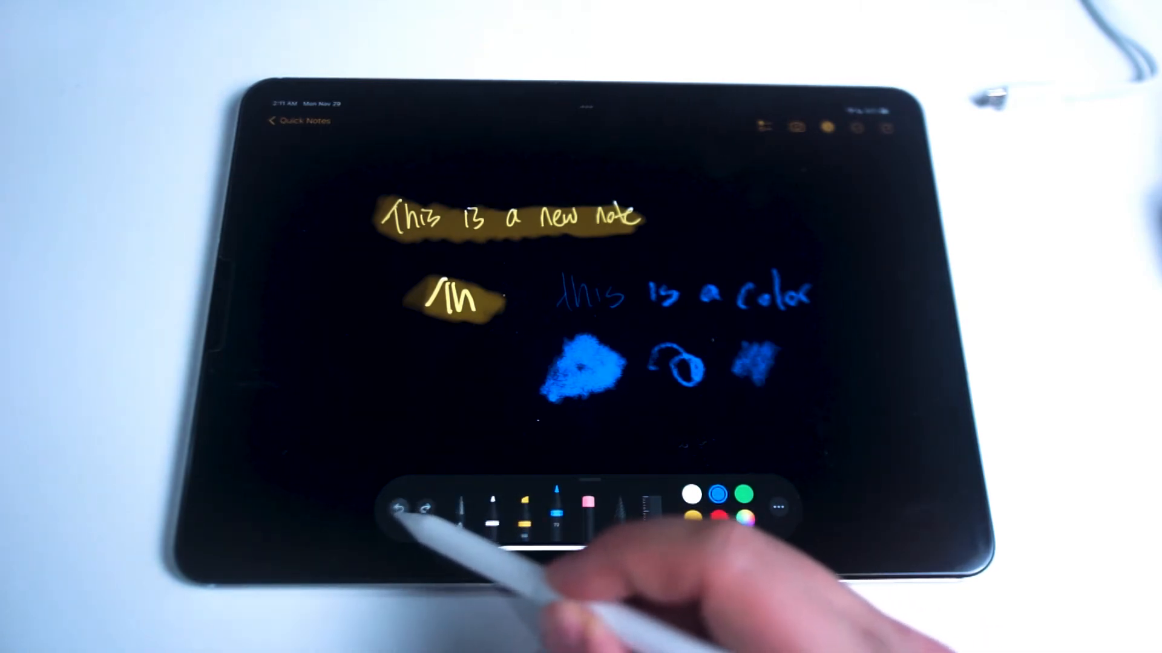
{"action": "left_click_drag", "start_coordinate": [741, 363], "coordinate": [800, 384]}
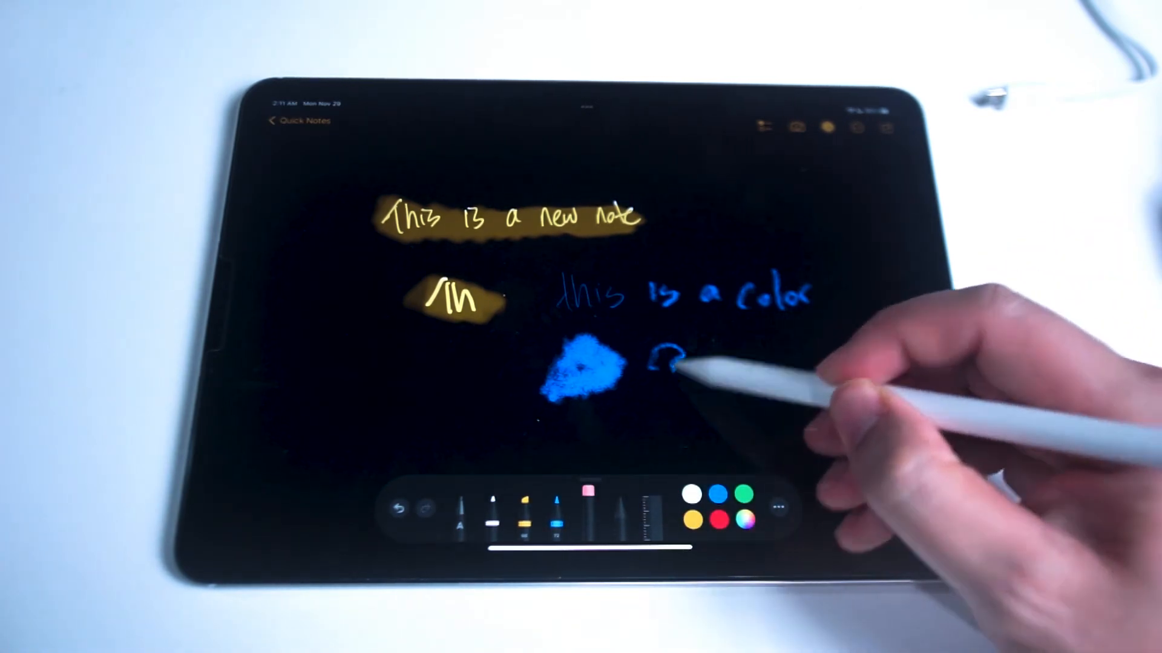
Step: Erase the blue loop and most of the shaded blob with the eraser
{"action": "left_click_drag", "start_coordinate": [660, 355], "coordinate": [570, 385]}
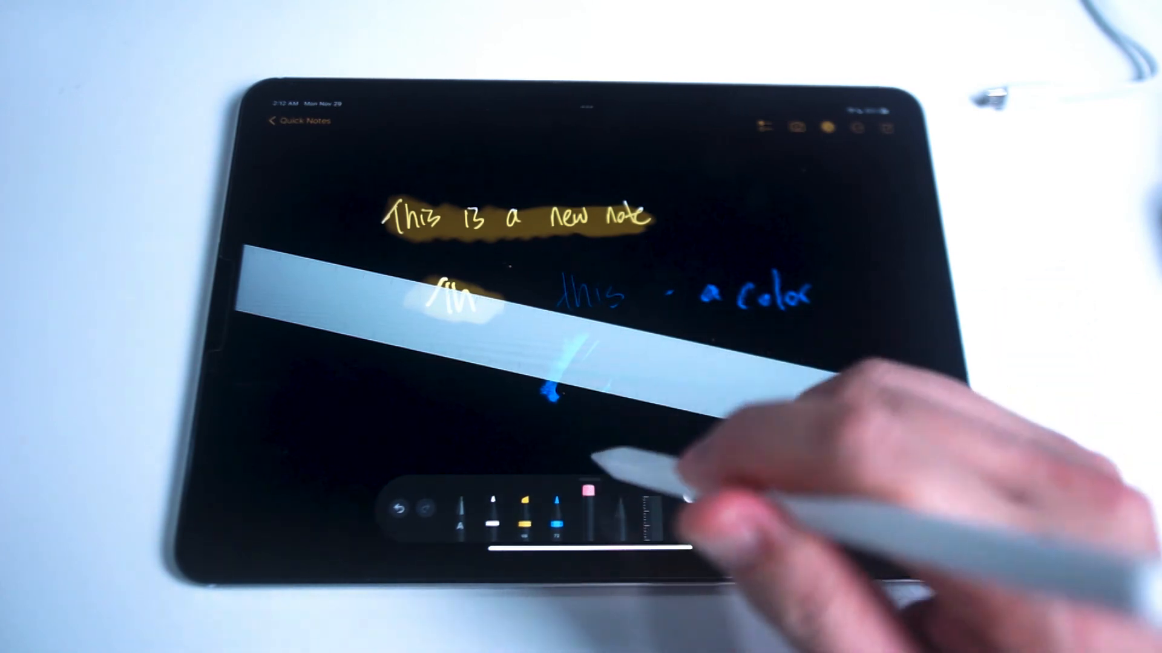
Step: Show the ruler over the handwritten lines, then move on to the typed text area
{"action": "left_click", "coordinate": [592, 496]}
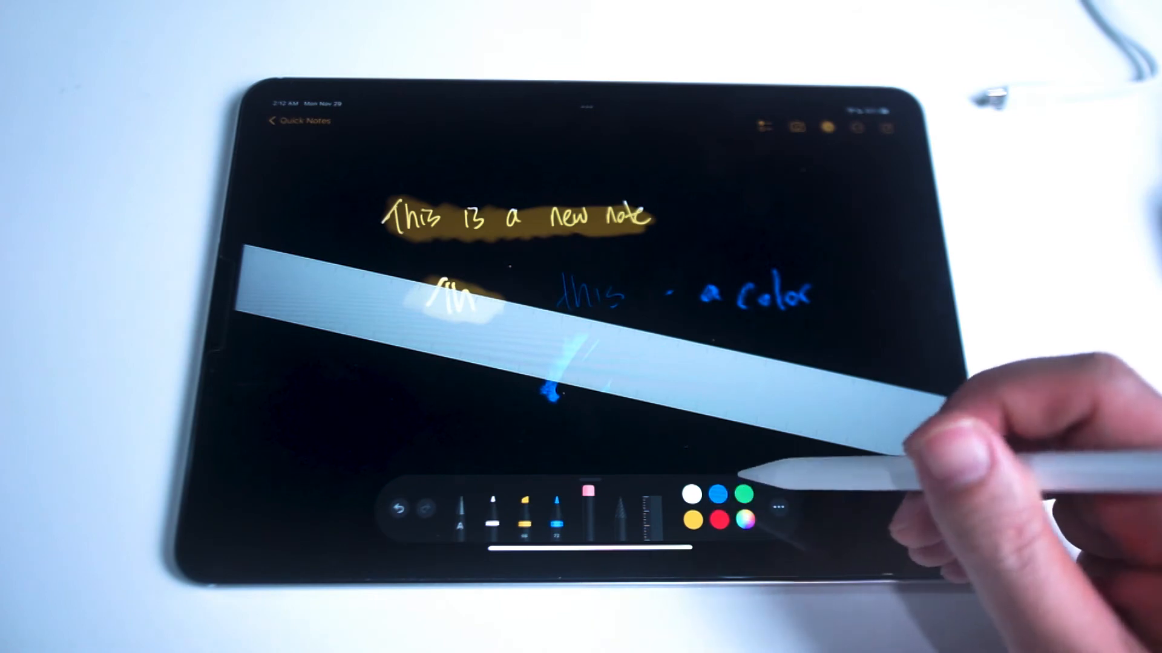
{"action": "left_click", "coordinate": [777, 506]}
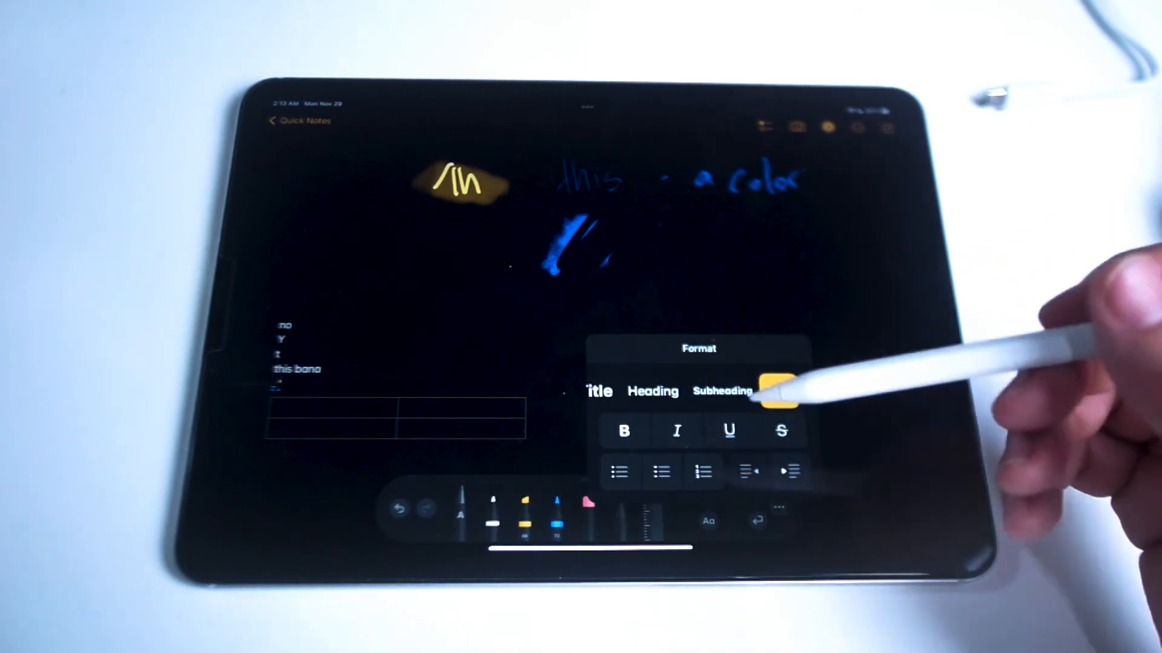
Step: Apply a text style to the typed lines and show the Auto-minimize and Draw with Finger settings
{"action": "left_click", "coordinate": [778, 391]}
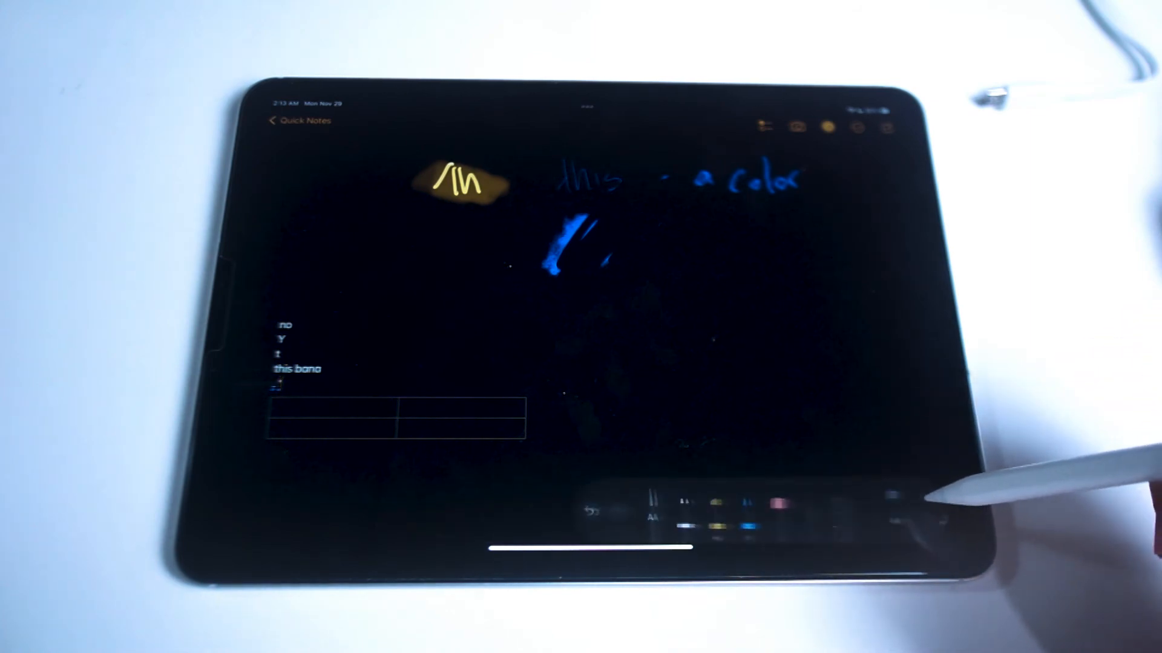
{"action": "left_click", "coordinate": [890, 494]}
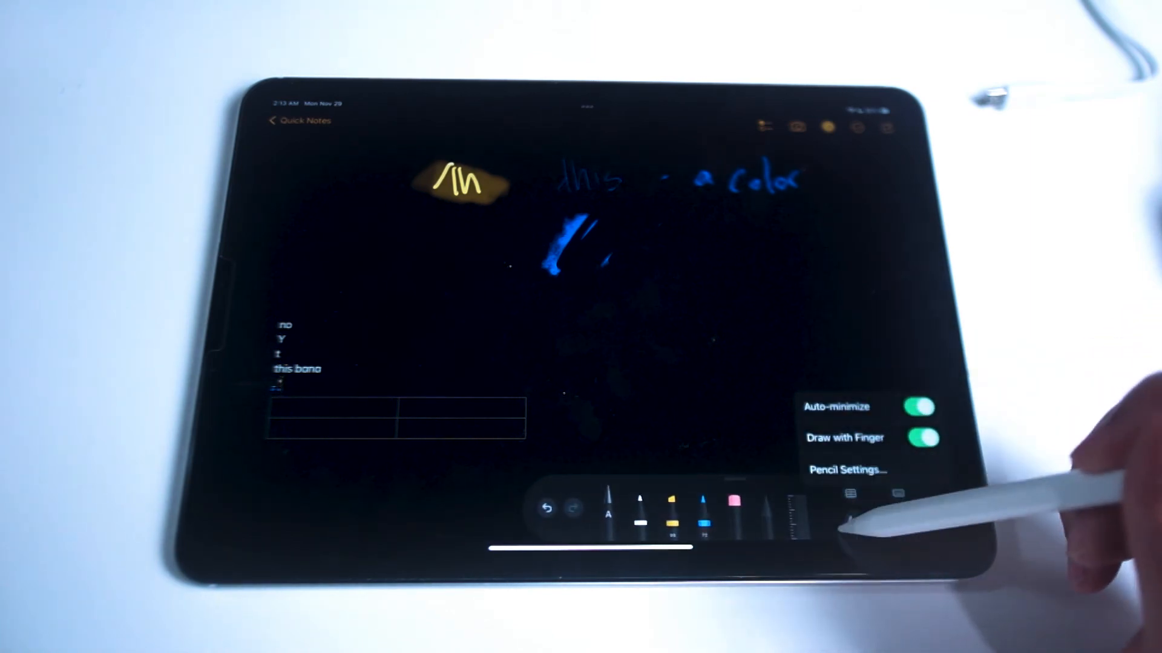